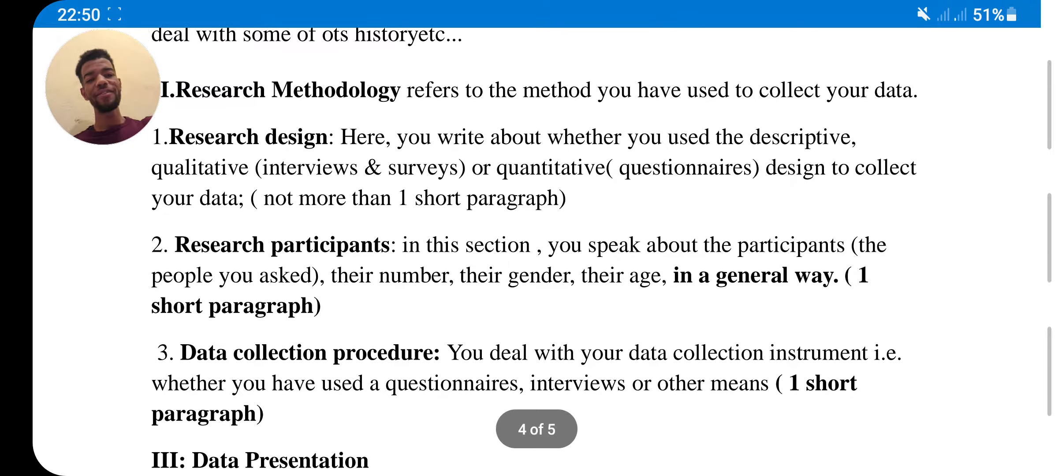
{"action": "scroll", "scroll_direction": "down", "scroll_amount": 3}
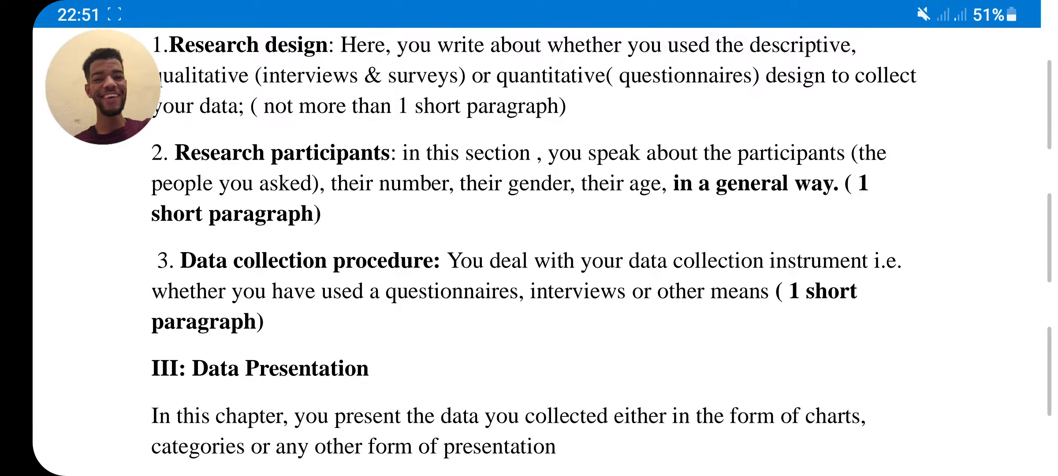
{"action": "scroll", "scroll_direction": "down", "scroll_amount": 3}
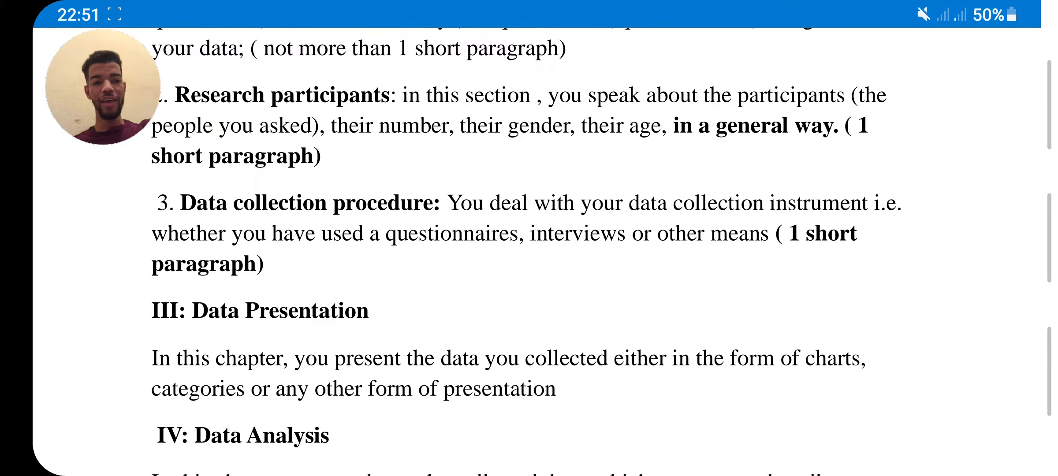
{"action": "scroll", "scroll_direction": "down", "scroll_amount": 3}
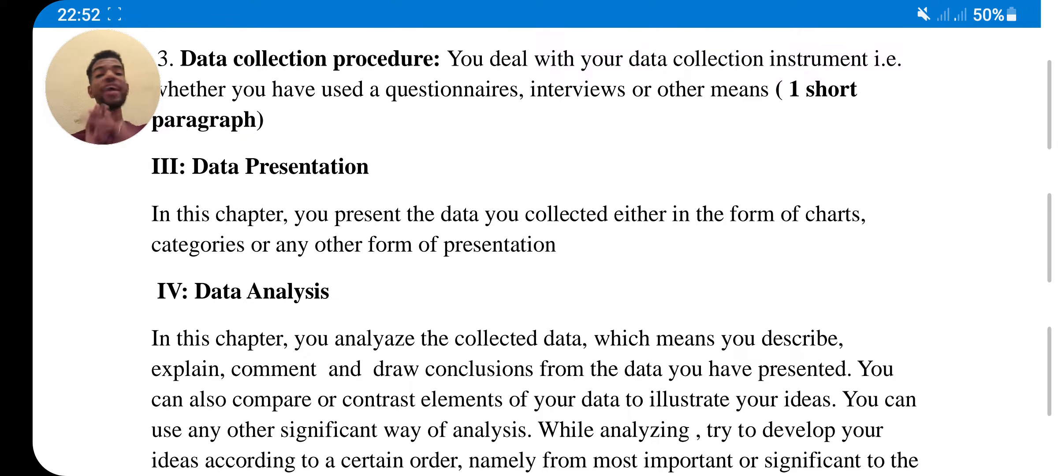
{"action": "scroll", "scroll_direction": "down", "scroll_amount": 3}
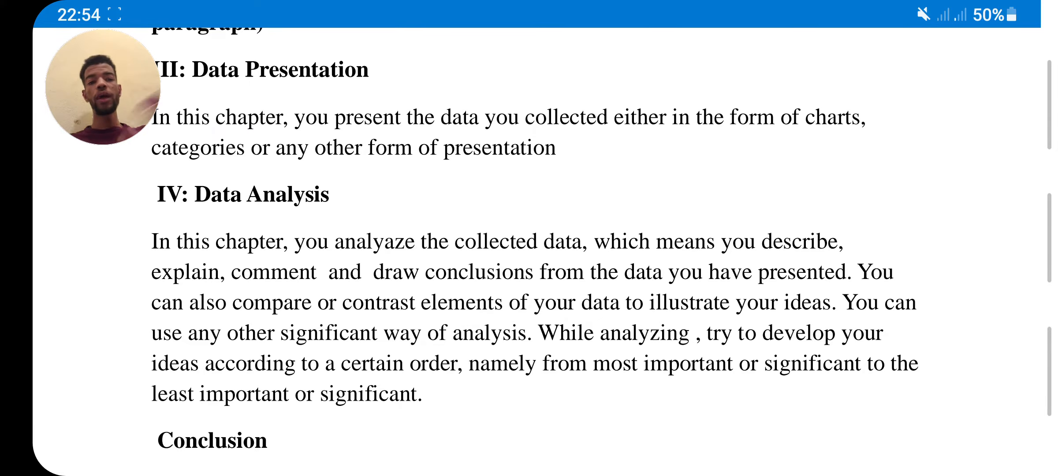
{"action": "scroll", "scroll_direction": "down", "scroll_amount": 3}
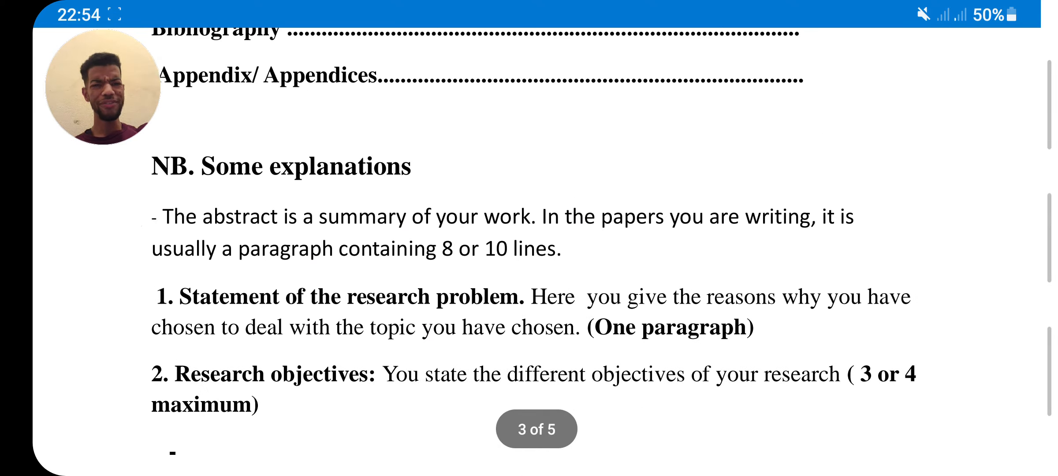
{"action": "scroll", "scroll_direction": "down", "scroll_amount": 3}
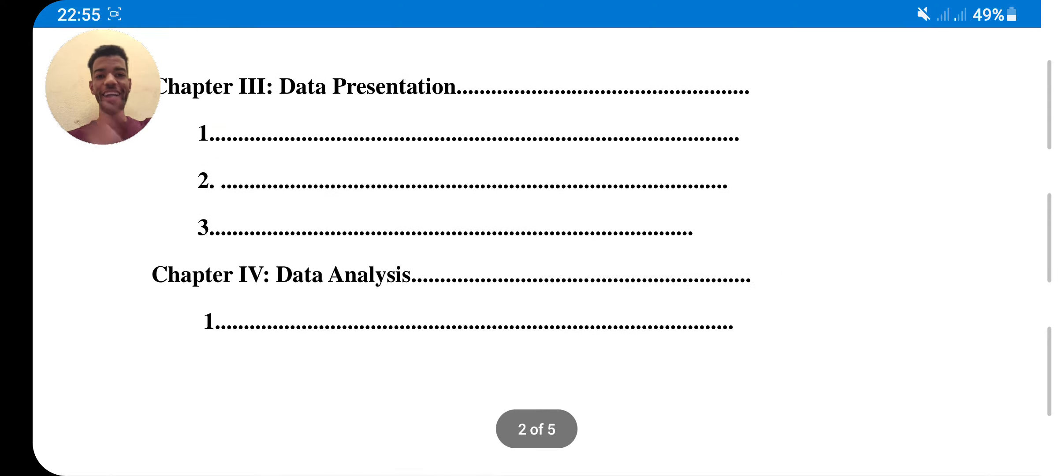
{"action": "scroll", "scroll_direction": "right", "scroll_amount": 3}
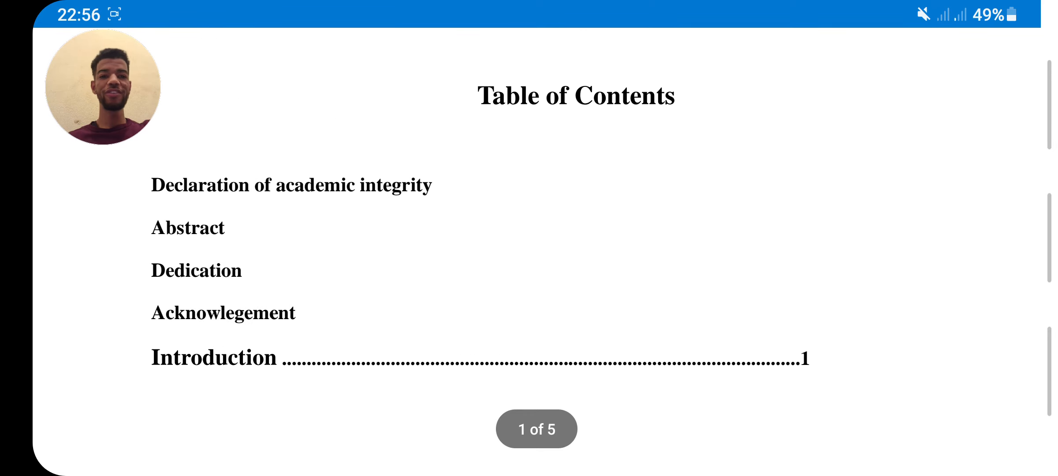
{"action": "scroll", "scroll_direction": "down", "scroll_amount": 3}
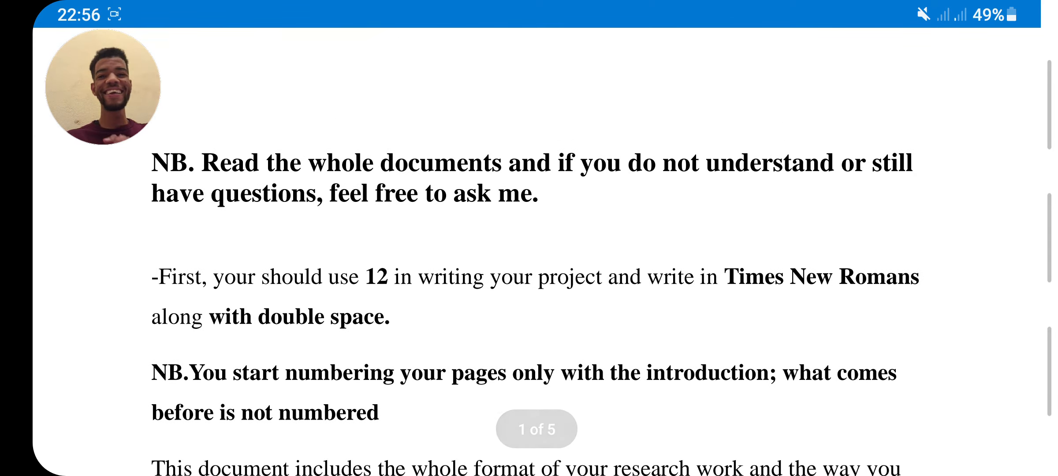